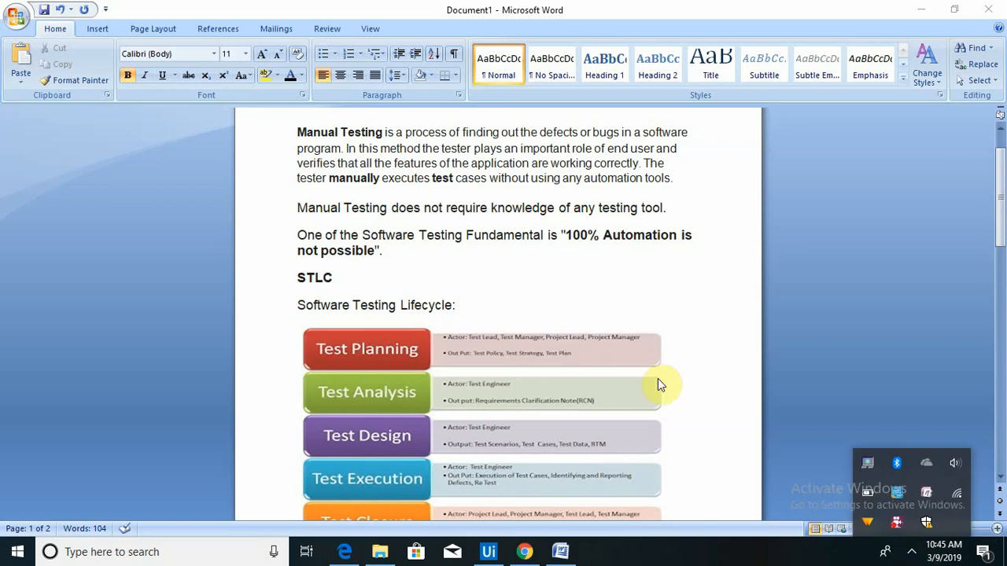
pyautogui.moveTo(849, 267)
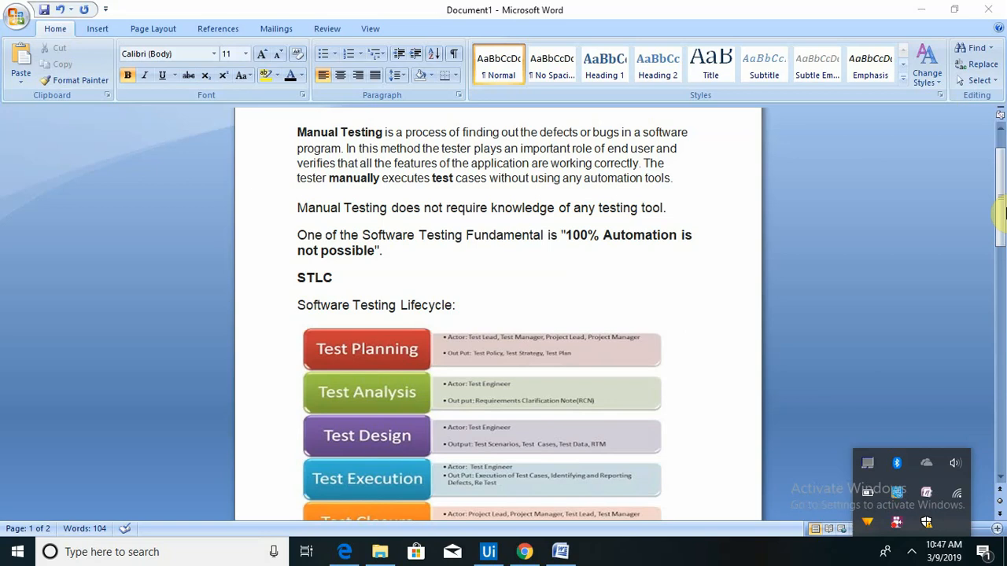
pyautogui.moveTo(293, 211)
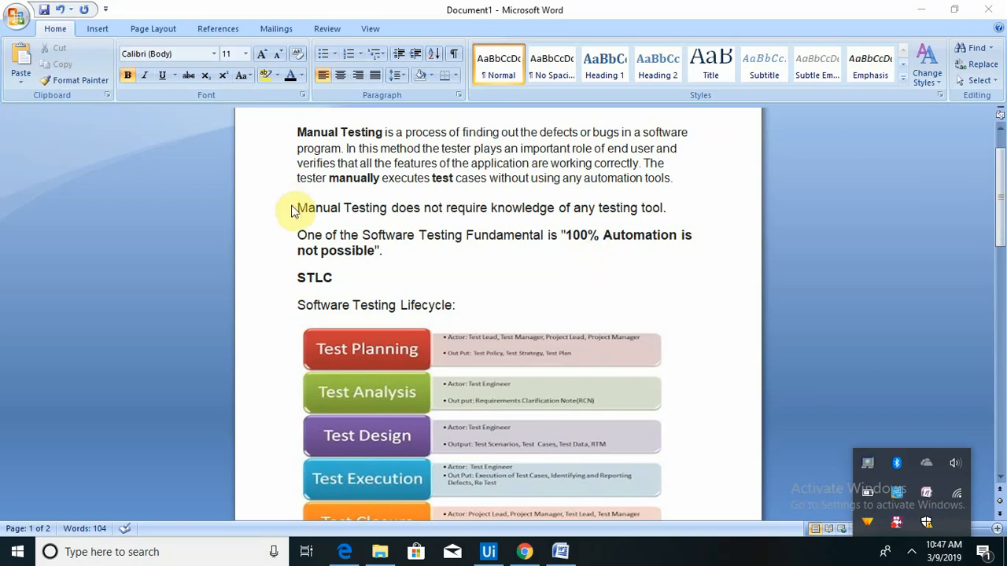
pyautogui.moveTo(644, 217)
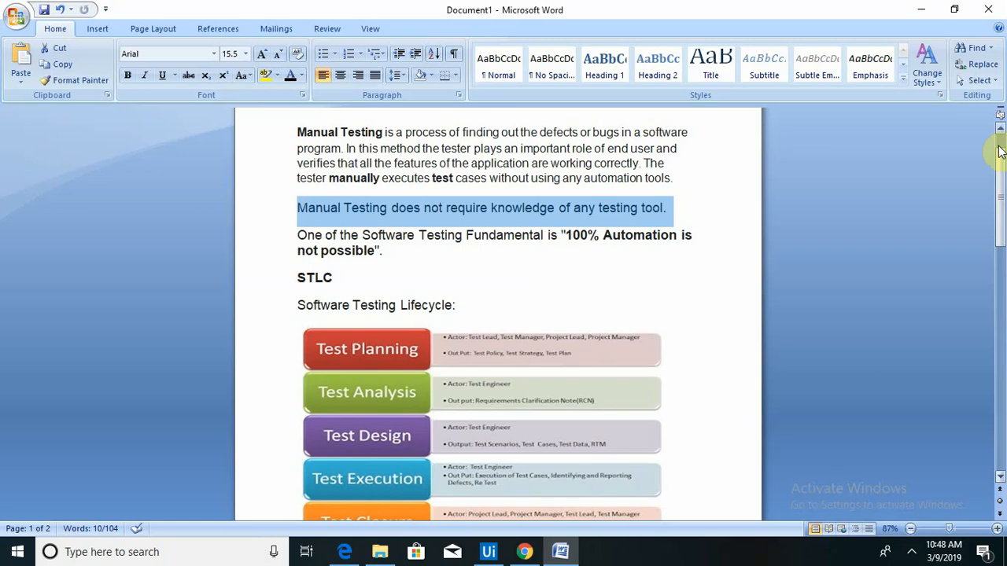
# Scroll down to the five-stage STLC diagram, Test Planning through Test Closure.
pyautogui.scroll(-3)
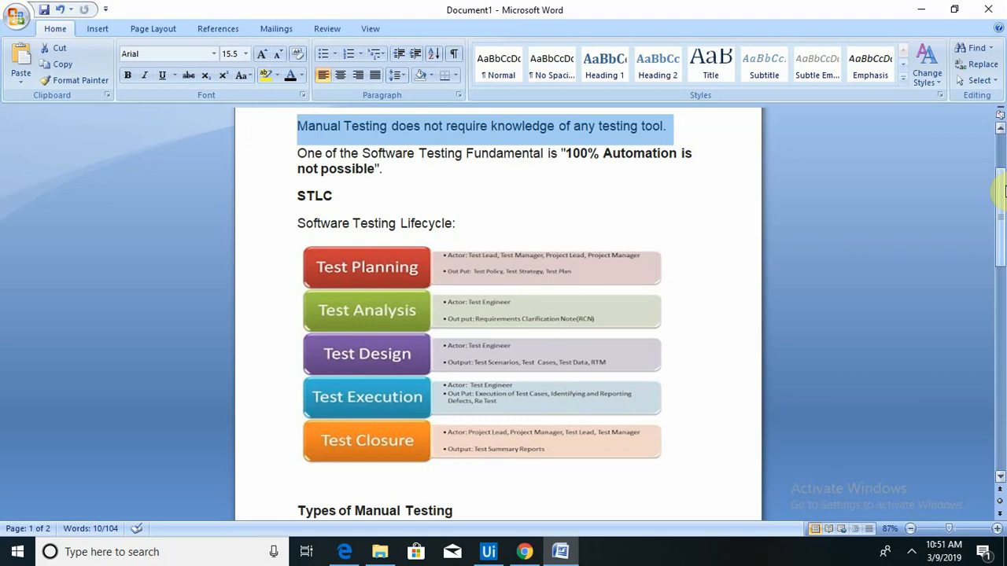
# Scroll past the STLC diagram to the Types of Manual Testing list and Types of Testing chart.
pyautogui.scroll(-3)
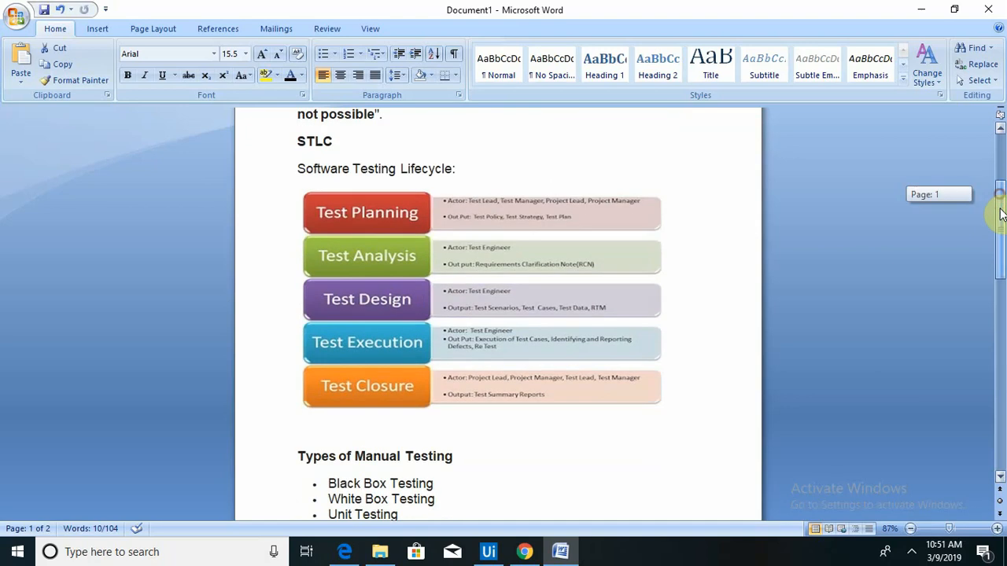
pyautogui.scroll(-3)
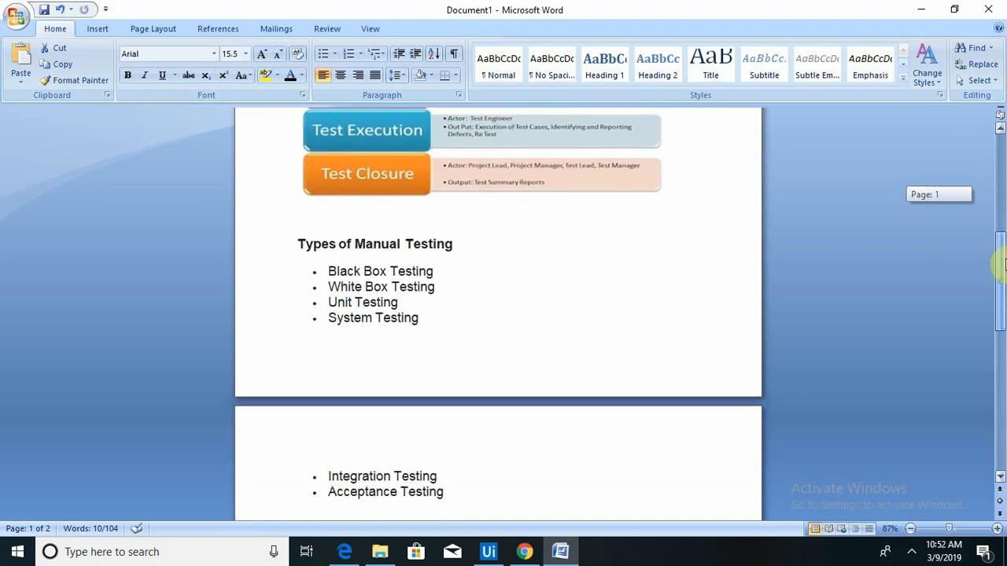
pyautogui.scroll(-3)
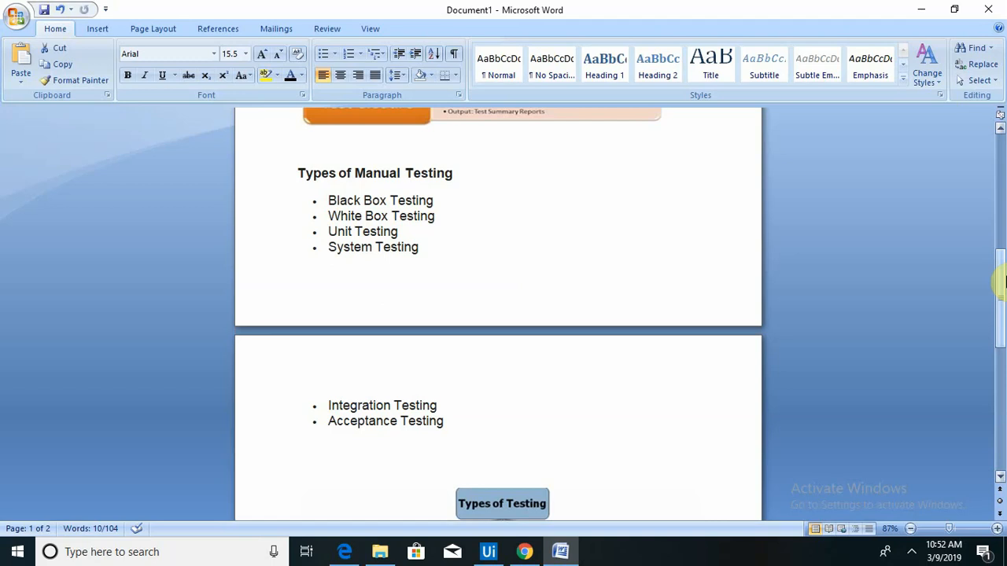
pyautogui.moveTo(1000, 293)
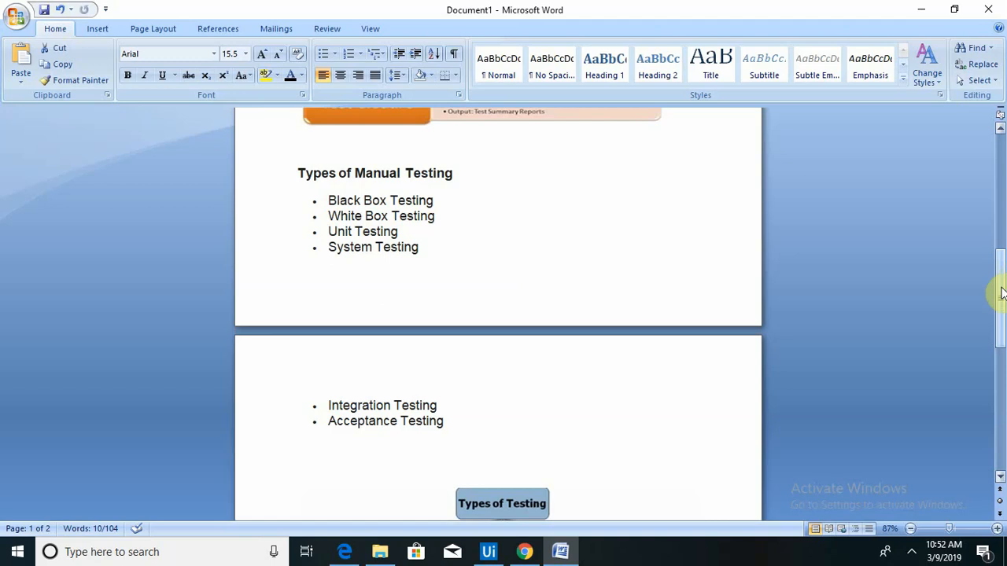
pyautogui.scroll(-3)
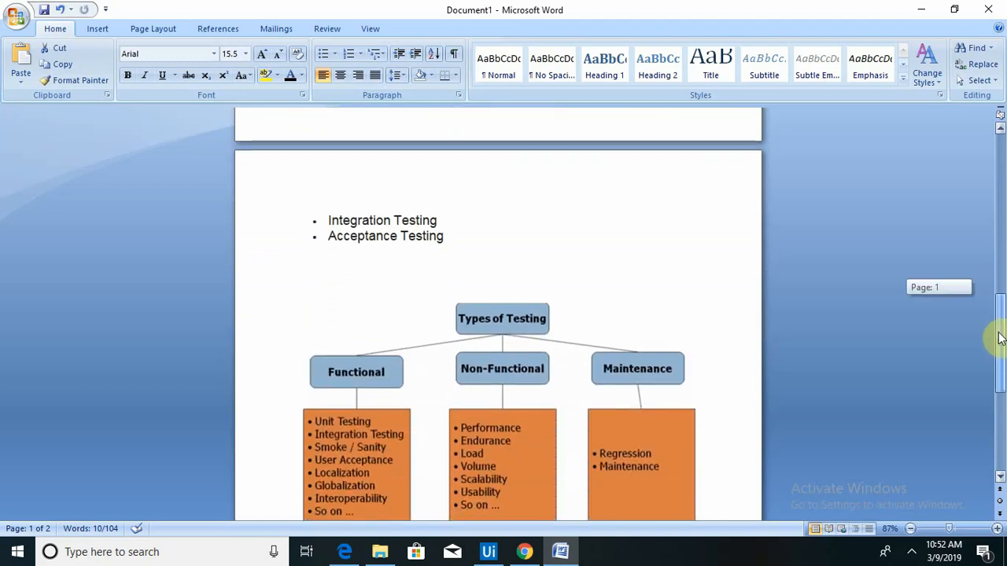
pyautogui.scroll(-3)
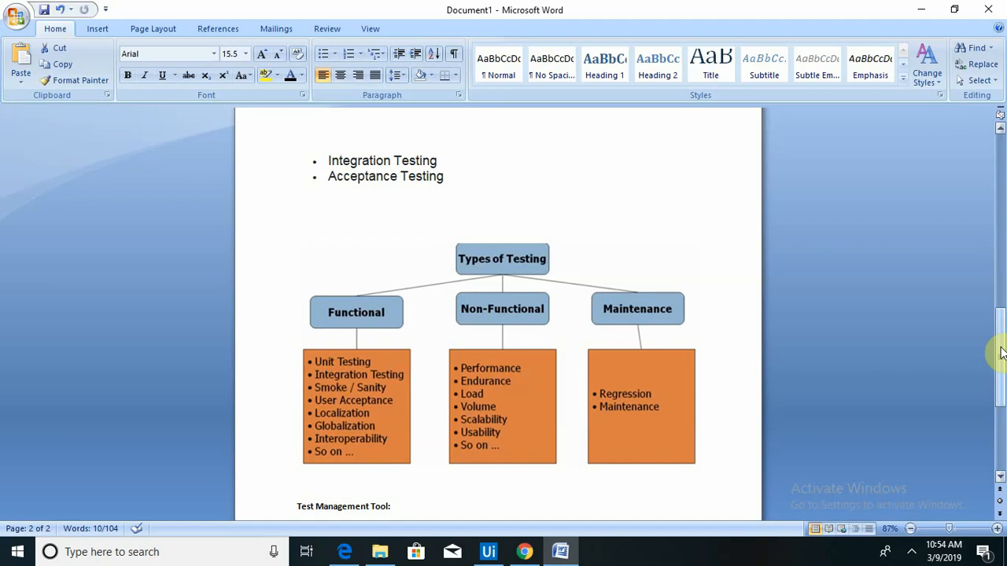
pyautogui.moveTo(994, 384)
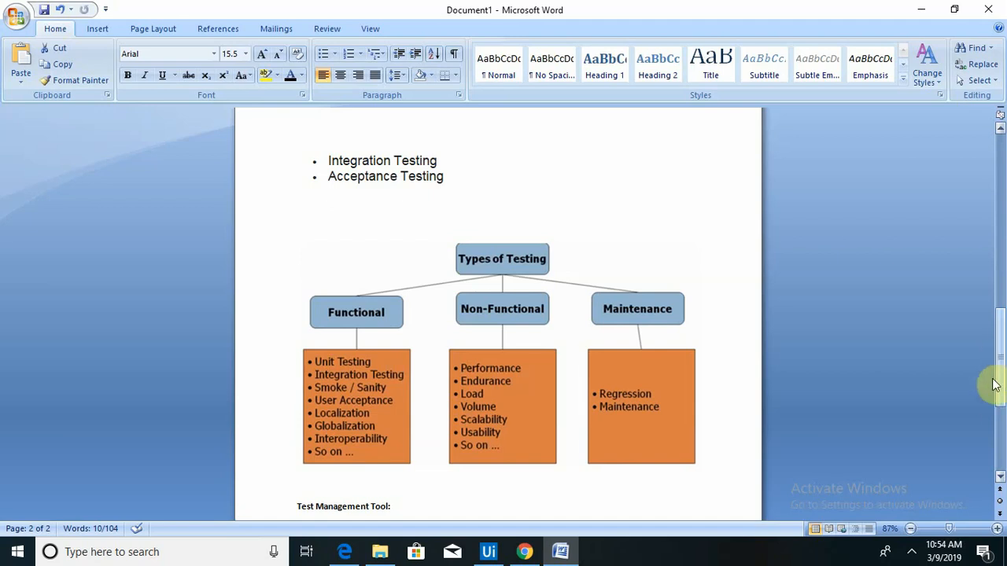
pyautogui.scroll(-3)
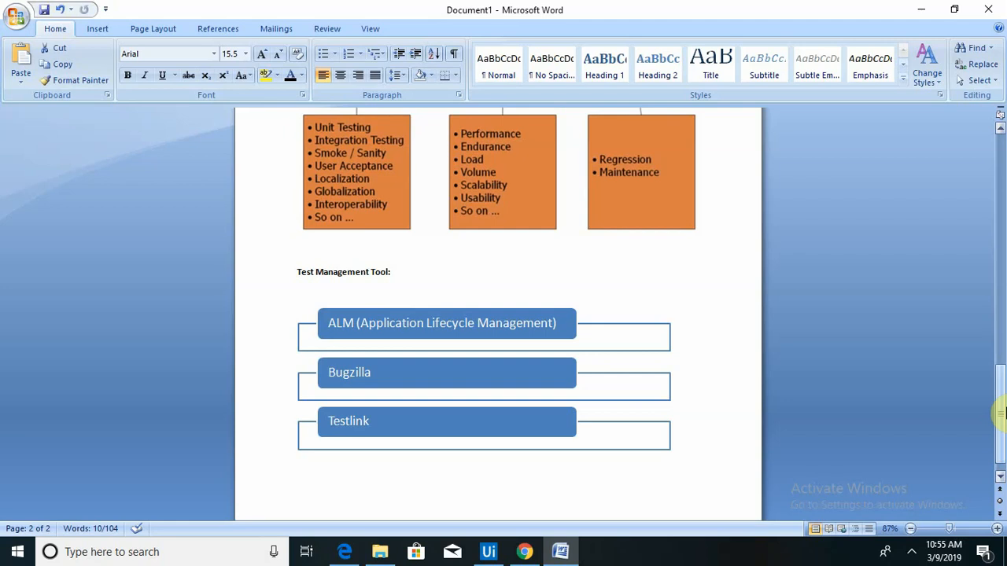
pyautogui.moveTo(736, 441)
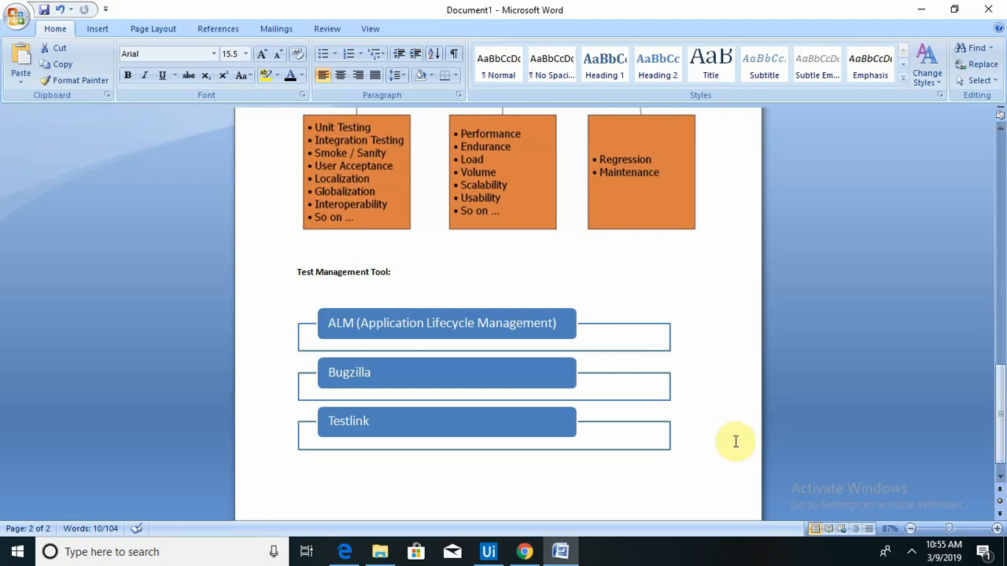
pyautogui.moveTo(708, 453)
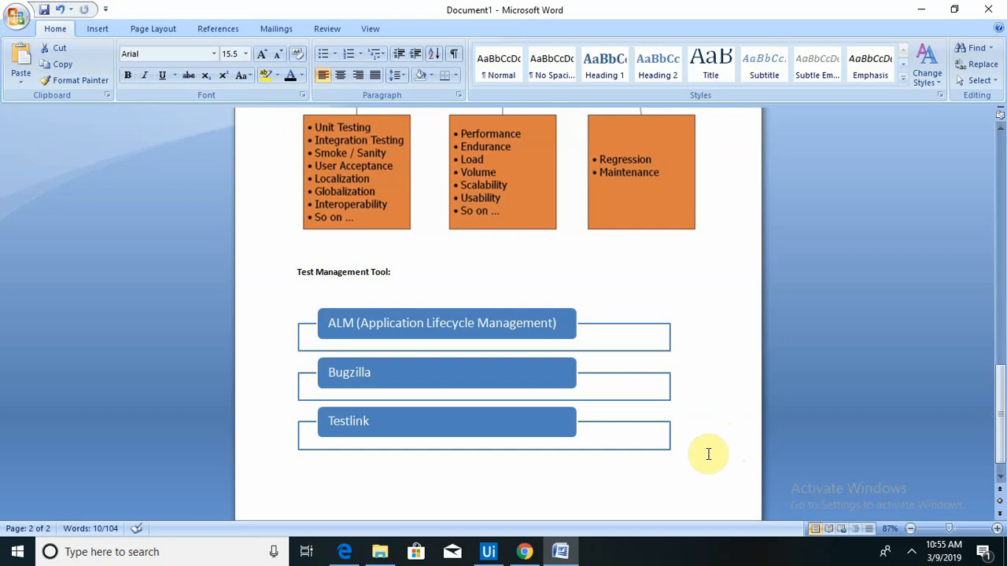
pyautogui.moveTo(525, 551)
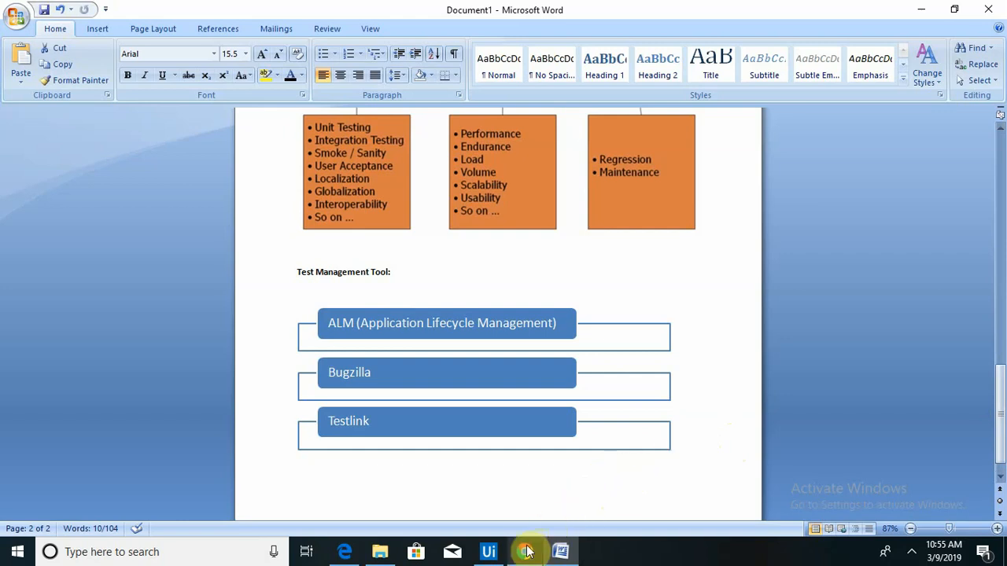
# Switch from Word to the browser showing Guru99's HP ALM / Quality Center tutorial.
pyautogui.click(524, 551)
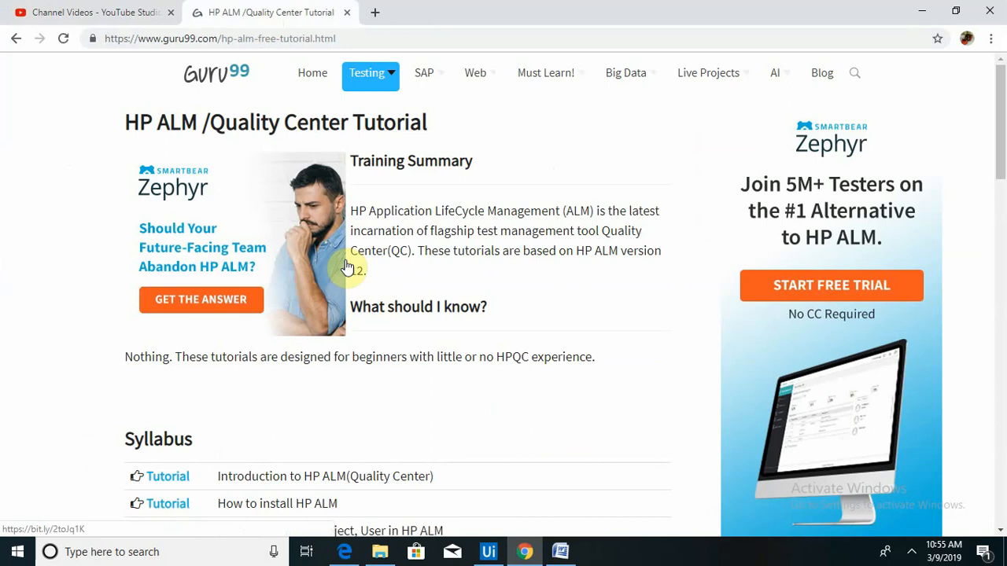
pyautogui.moveTo(472, 43)
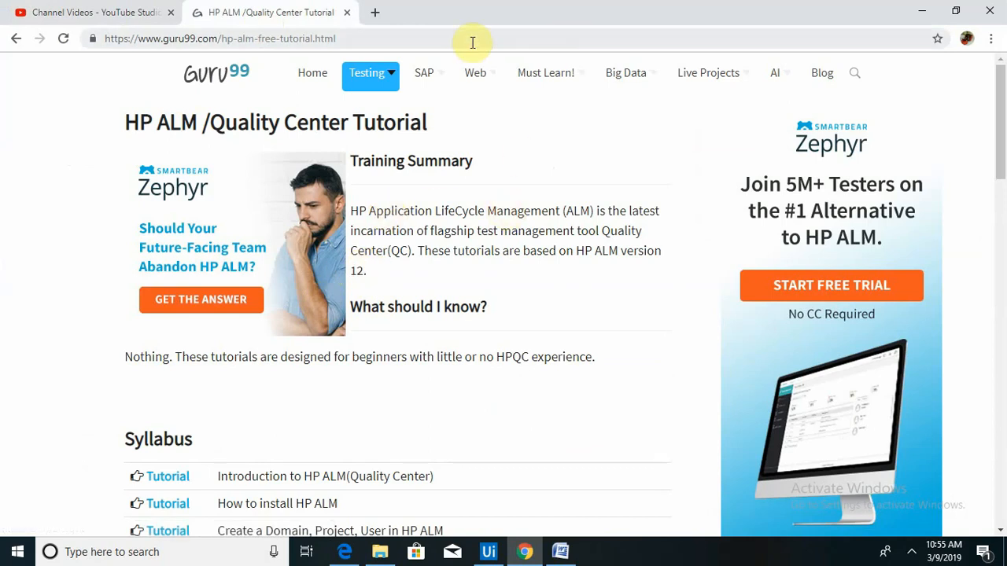
pyautogui.moveTo(396, 82)
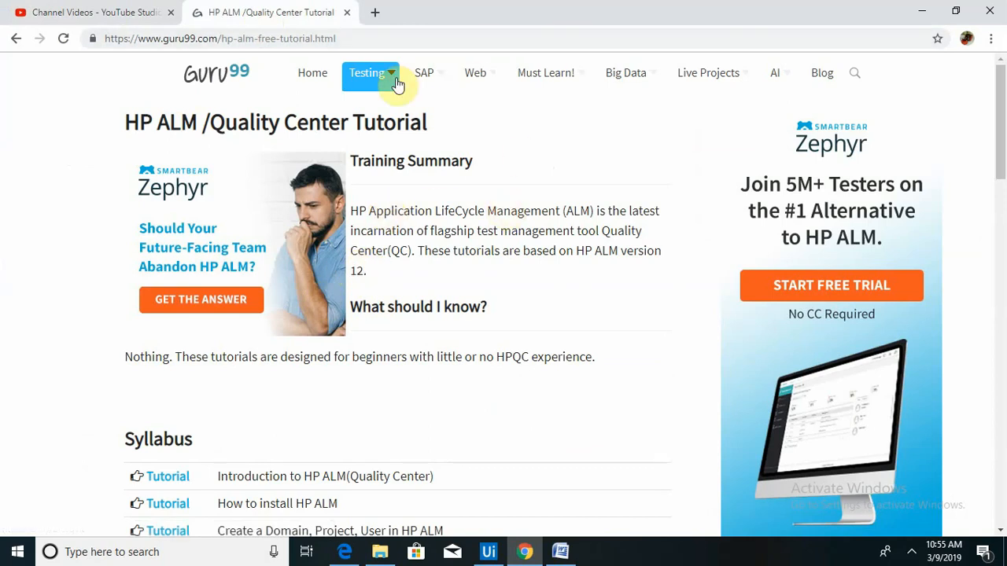
# Choose Quality Center (ALM) from the Testing topics and scroll to its syllabus.
pyautogui.click(367, 72)
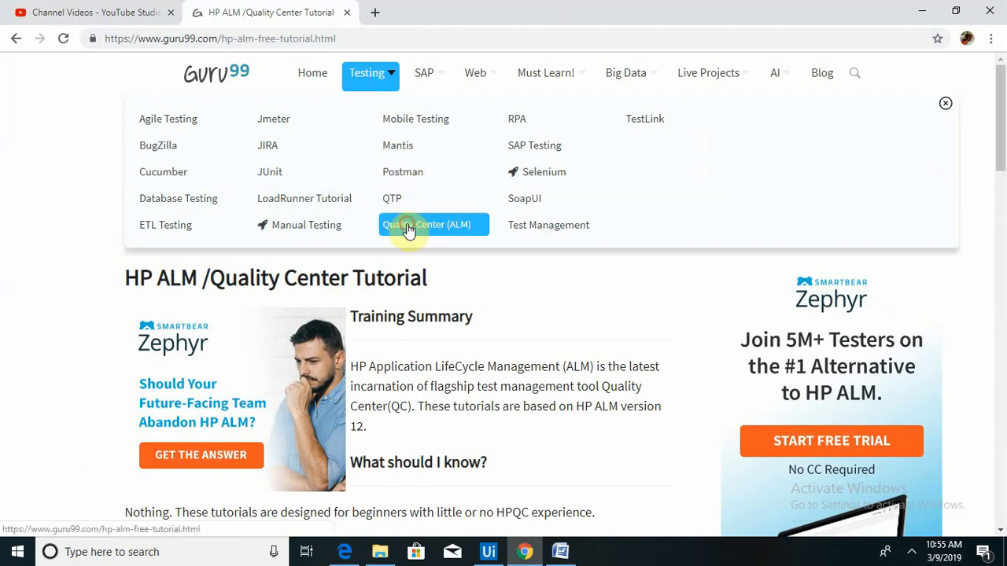
pyautogui.click(409, 224)
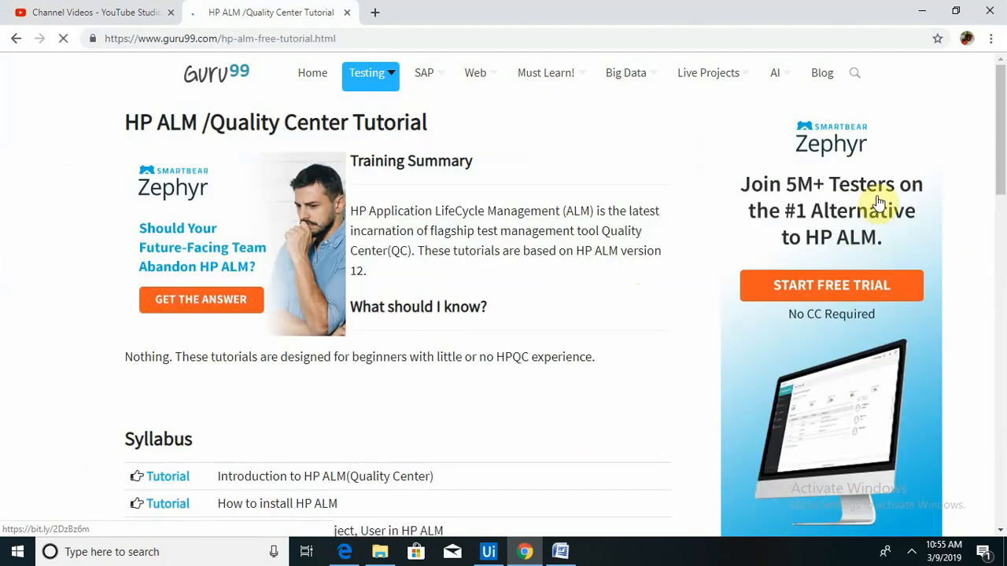
pyautogui.scroll(-3)
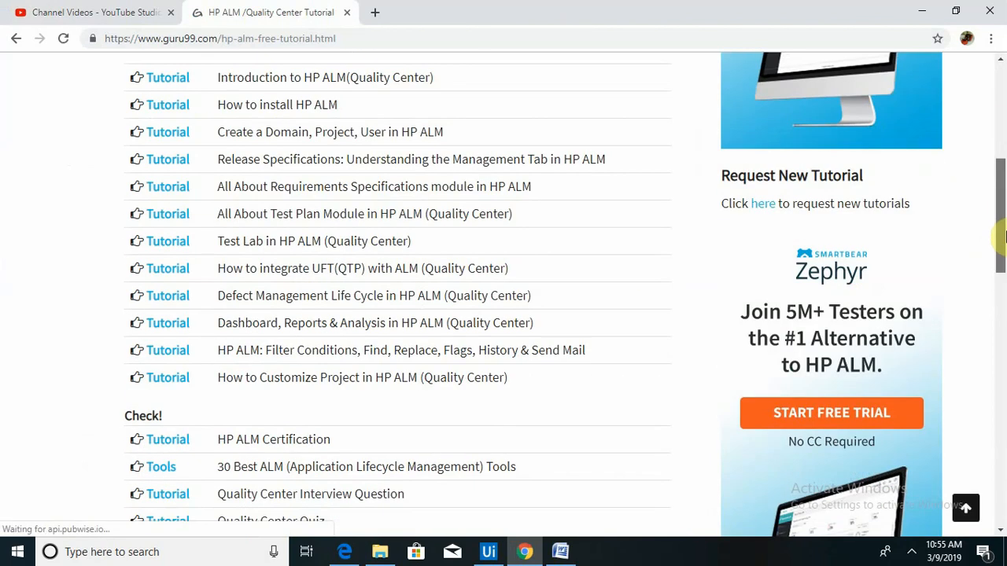
# Scroll down to the 'Learn HP ALM in 7 Days' sign-up offer, then back toward the Training Summary.
pyautogui.scroll(-3)
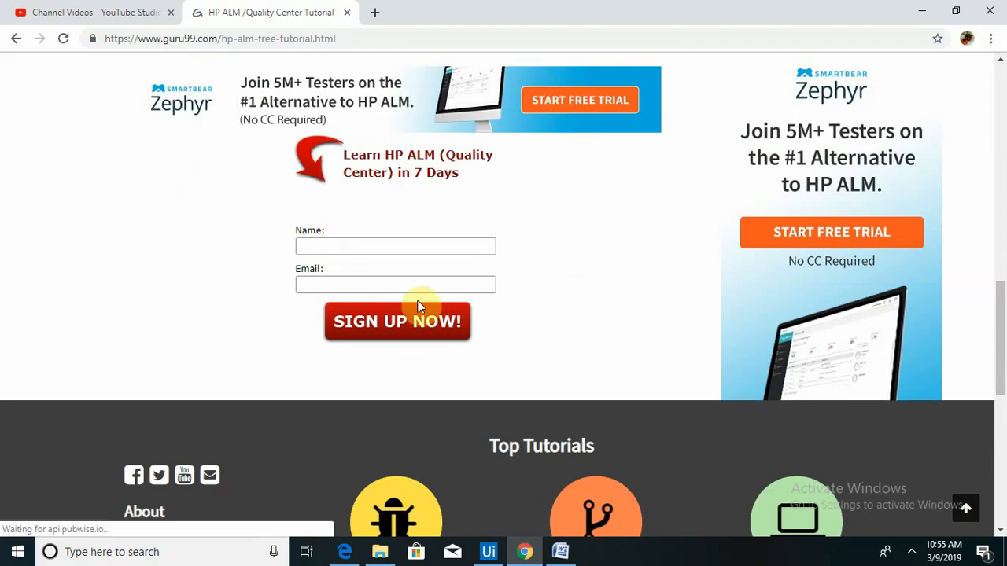
pyautogui.moveTo(419, 192)
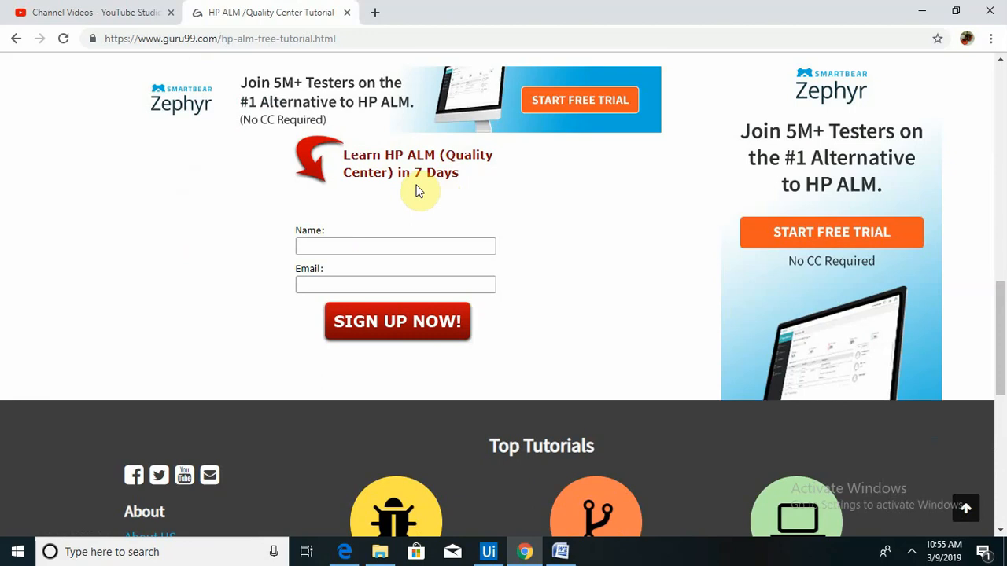
pyautogui.moveTo(999, 306)
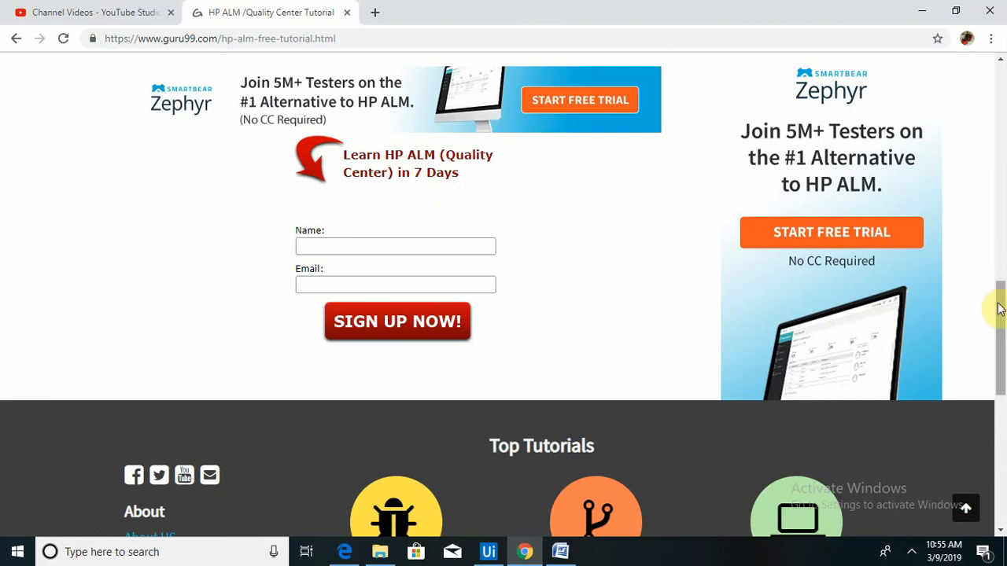
pyautogui.scroll(3)
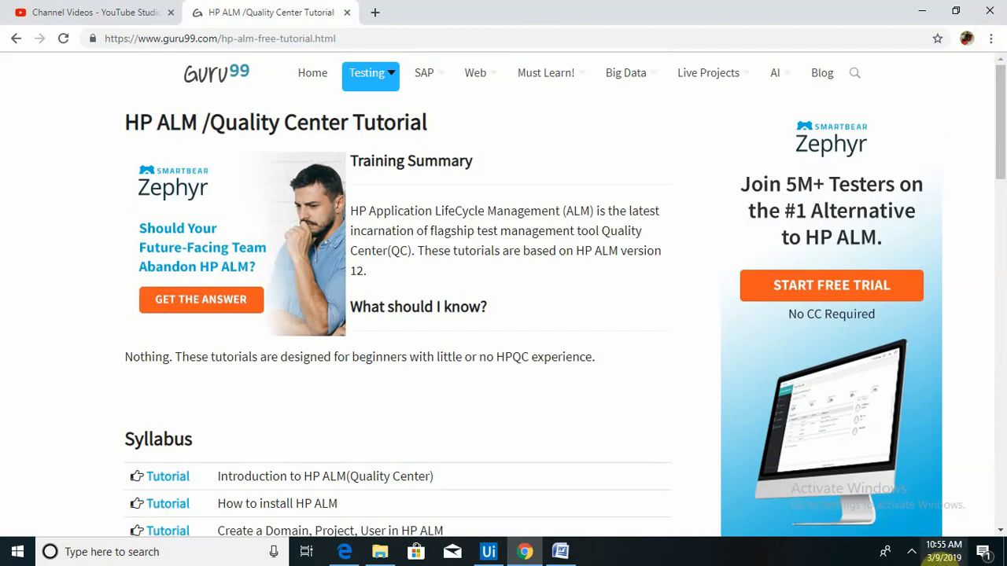
pyautogui.moveTo(911, 551)
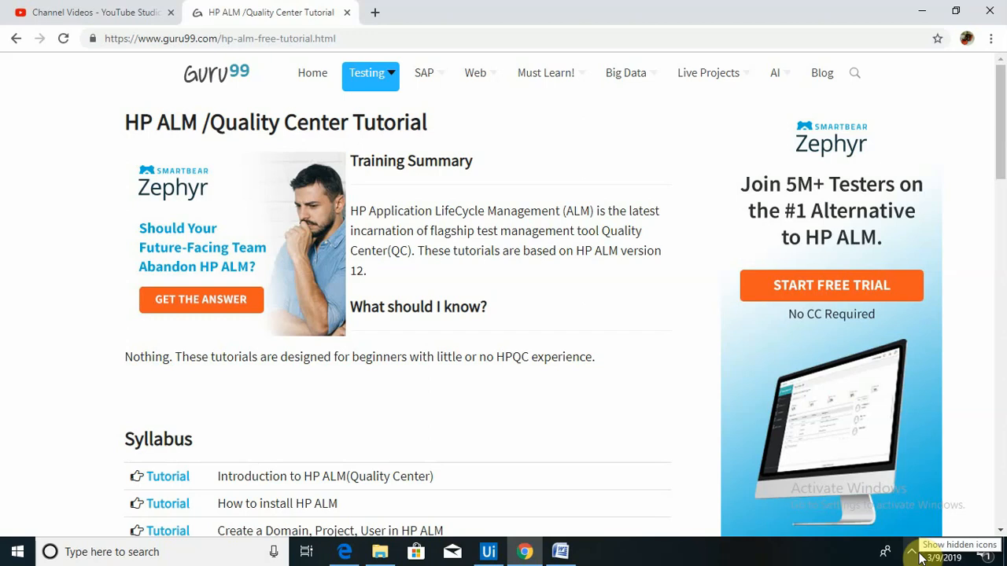
# Reveal the hidden background app icons in the Windows system tray.
pyautogui.click(911, 551)
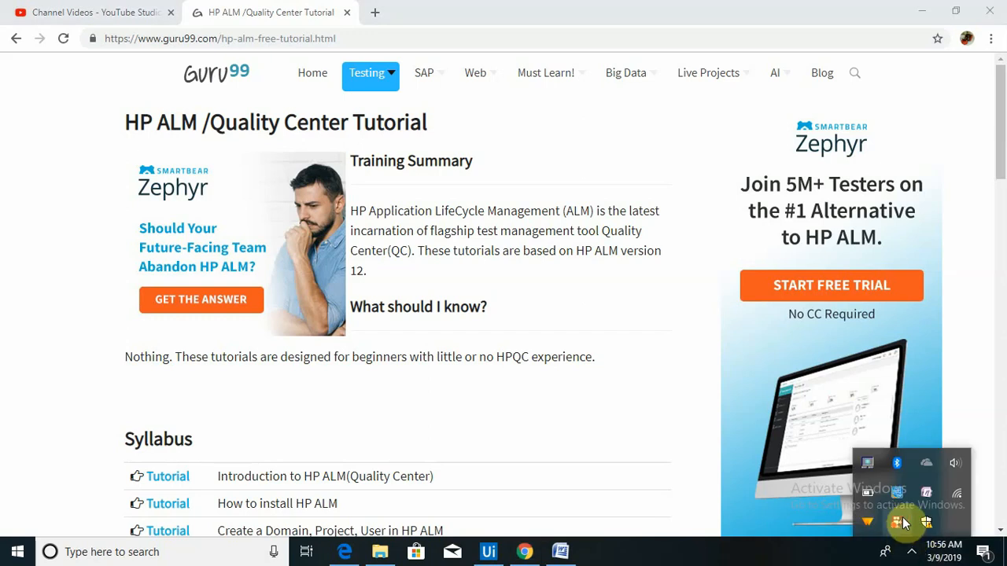